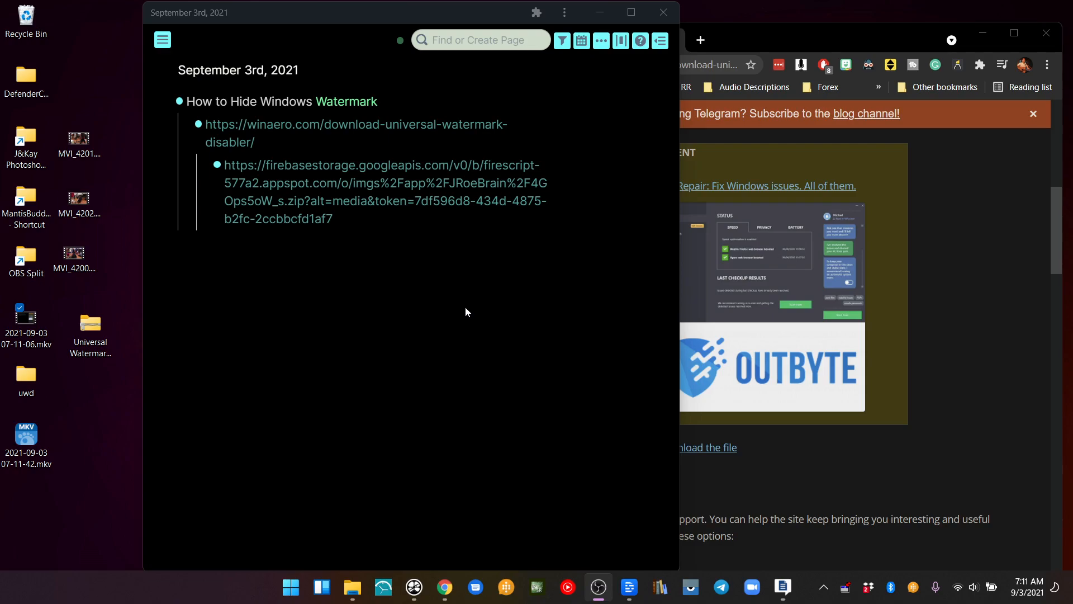
pyautogui.moveTo(983, 32)
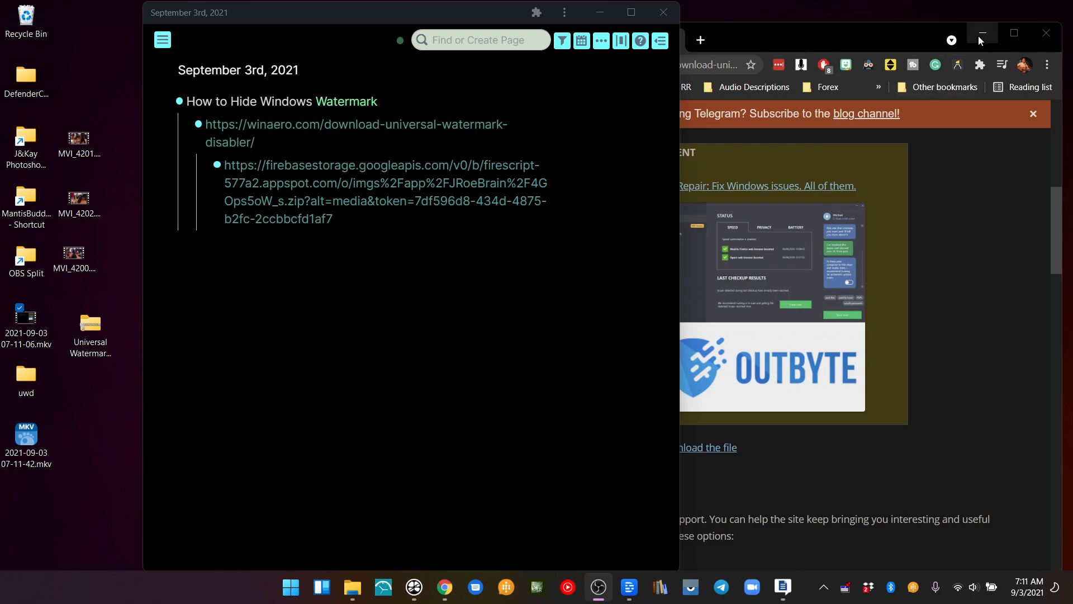
# Minimize the Chrome window so the Roam watermark note stands alone on the desktop.
pyautogui.click(981, 32)
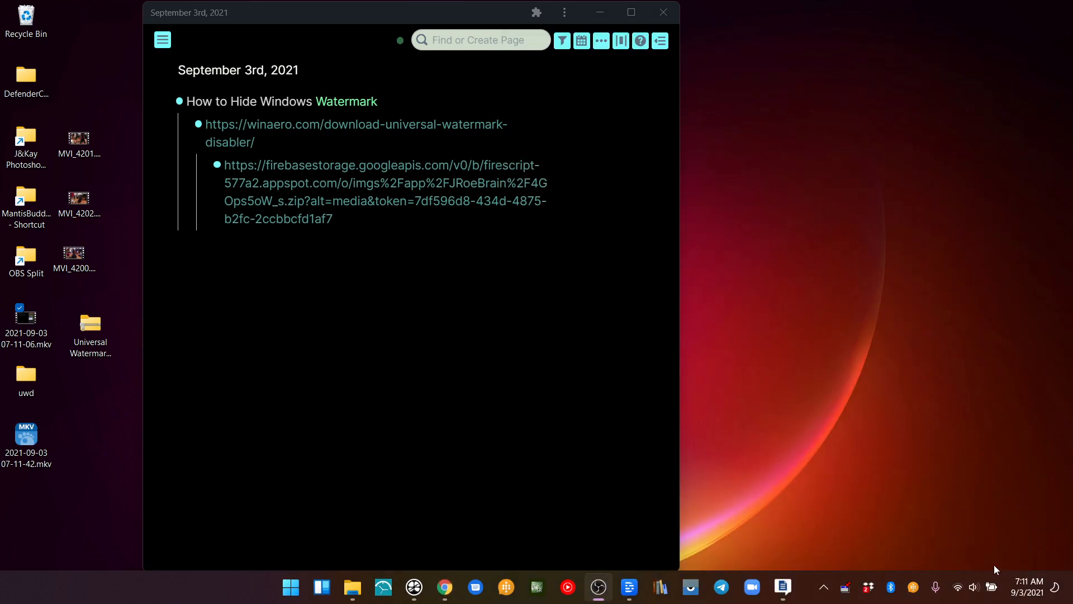
pyautogui.moveTo(929, 549)
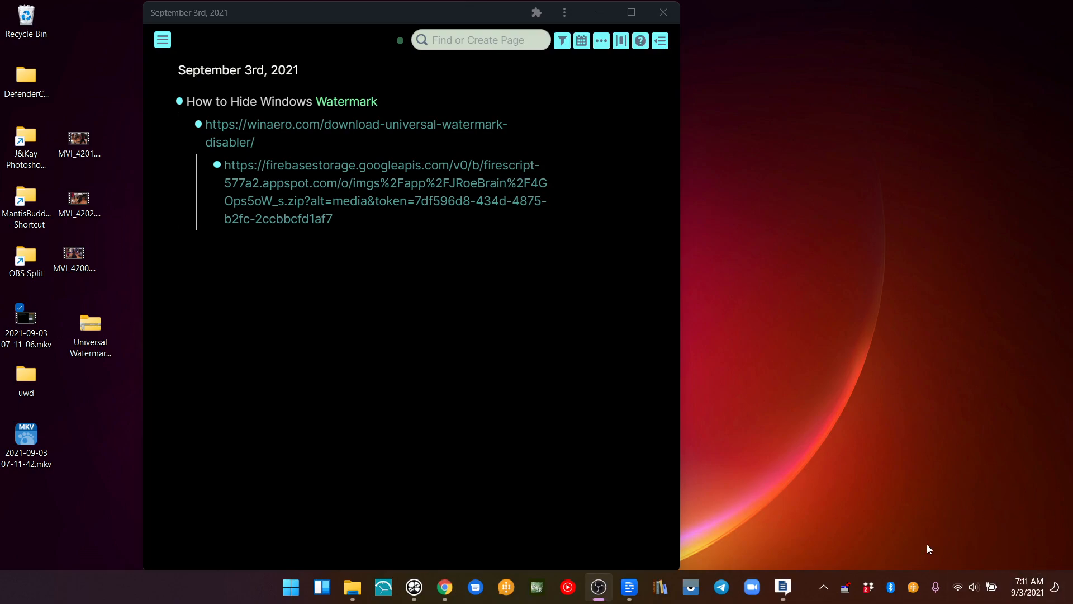
pyautogui.moveTo(953, 573)
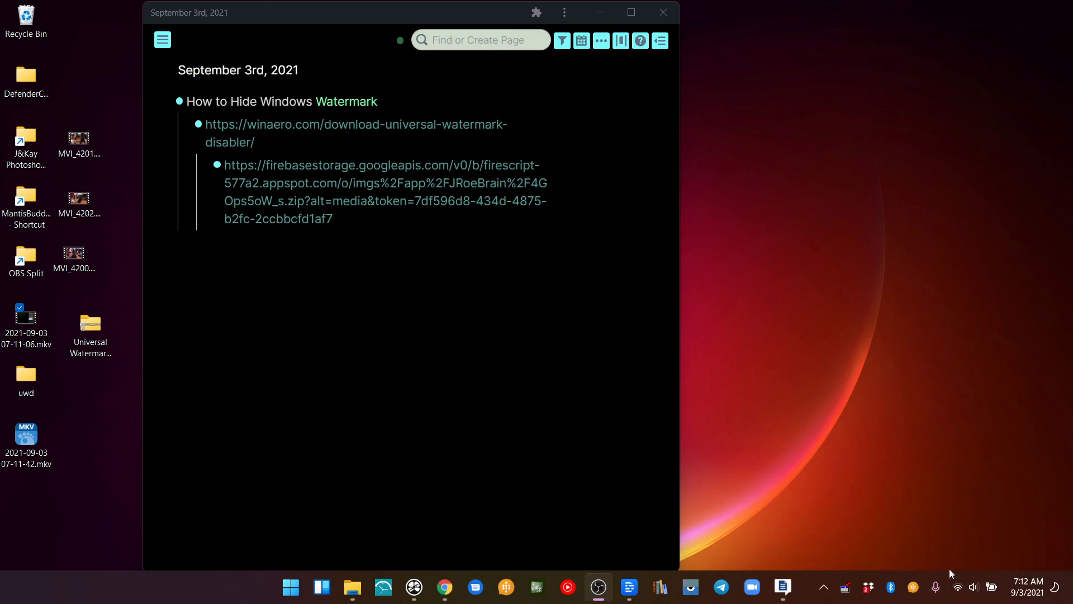
pyautogui.moveTo(1034, 508)
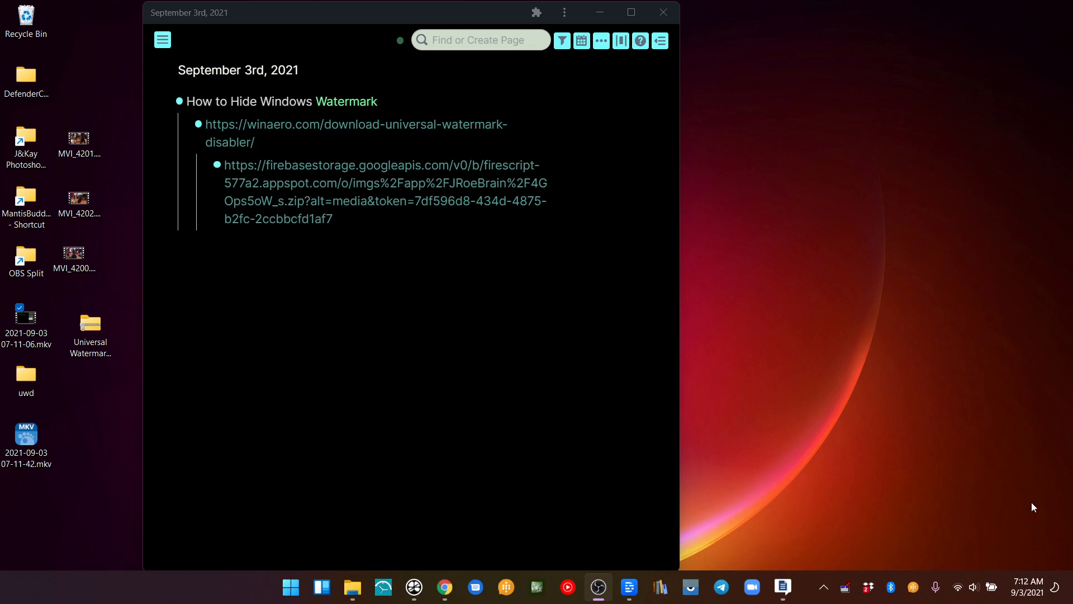
pyautogui.moveTo(929, 536)
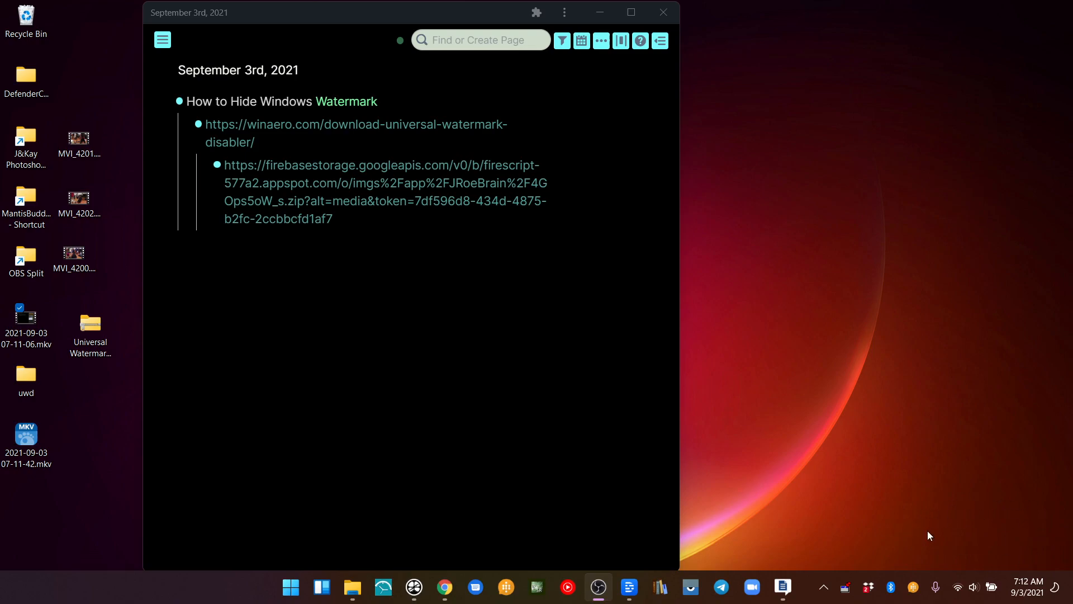
pyautogui.moveTo(904, 507)
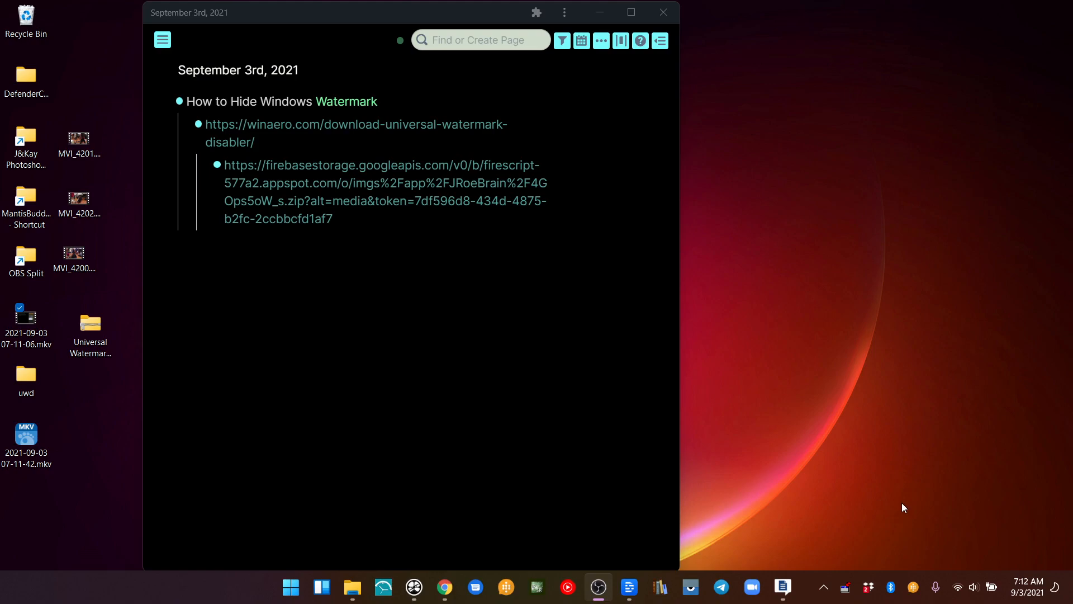
pyautogui.moveTo(843, 453)
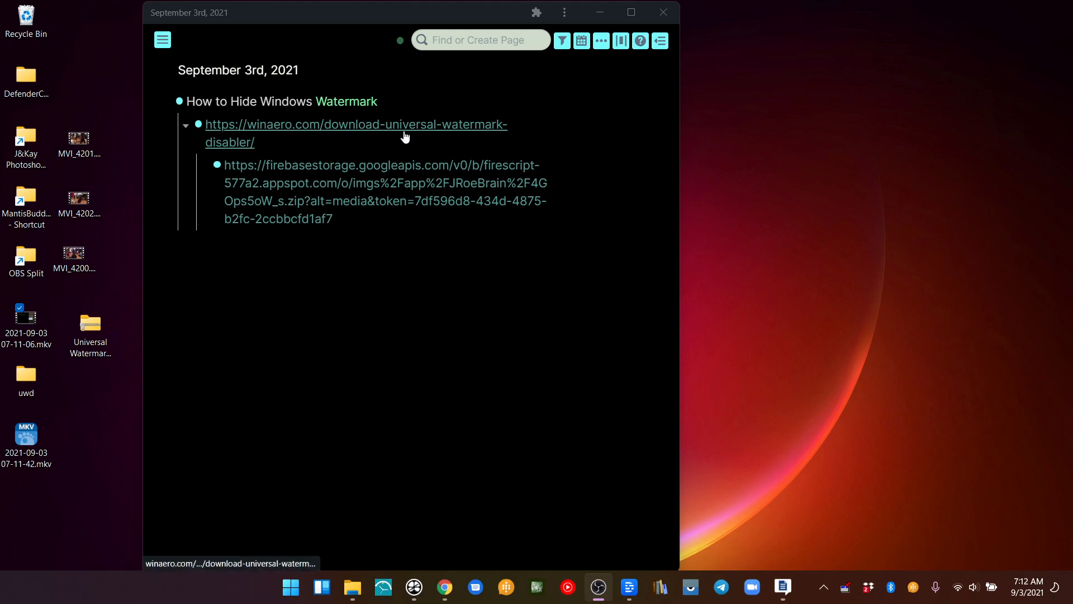
pyautogui.moveTo(405, 136)
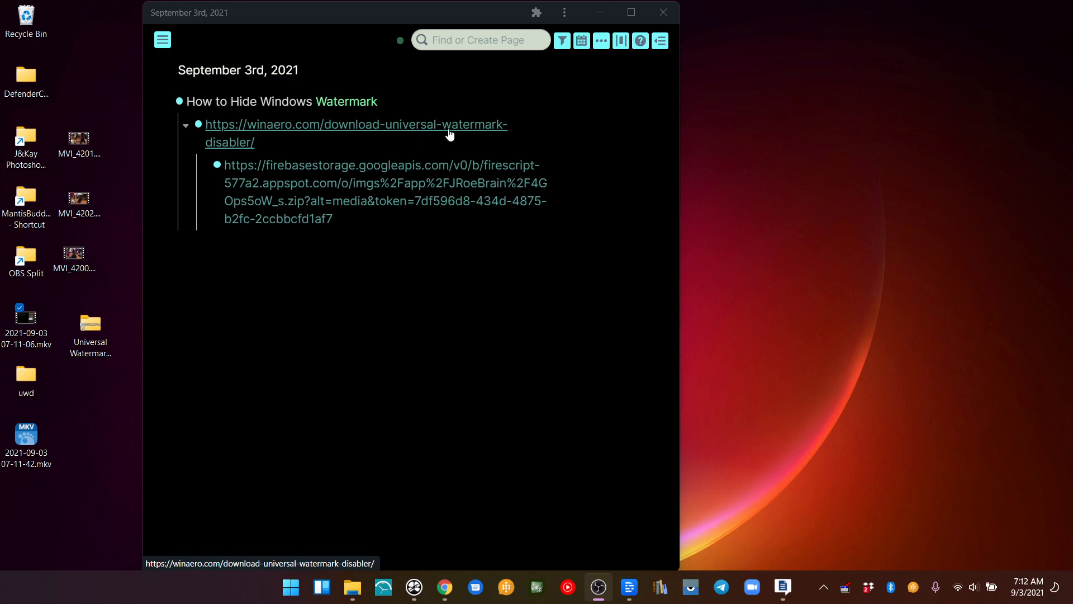
pyautogui.moveTo(477, 135)
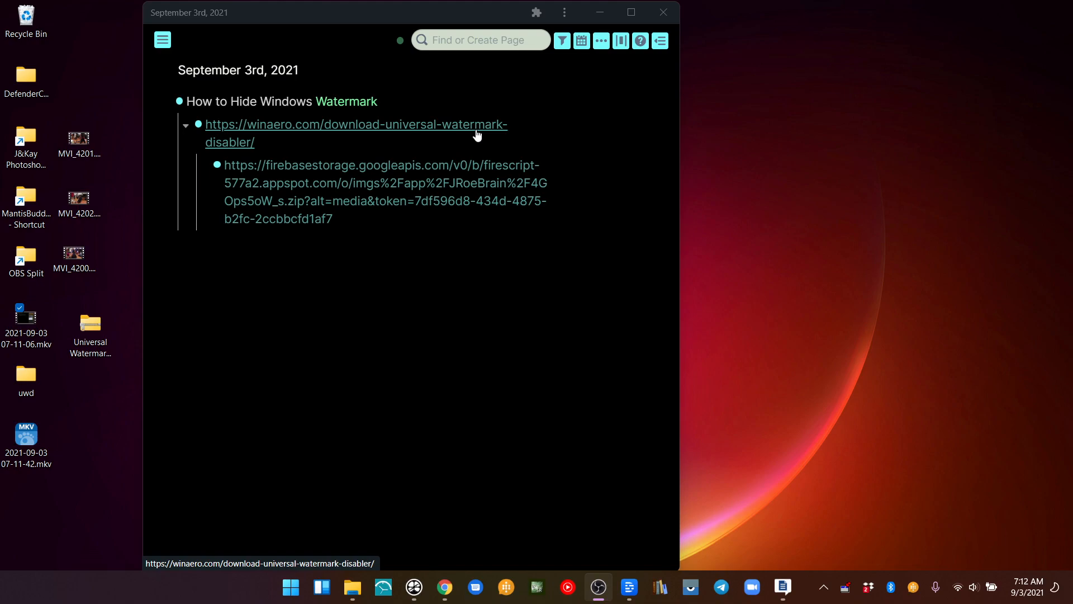
# Follow the winaero.com link to the Universal Watermark Disabler download page and select the uwd desktop folder.
pyautogui.click(356, 125)
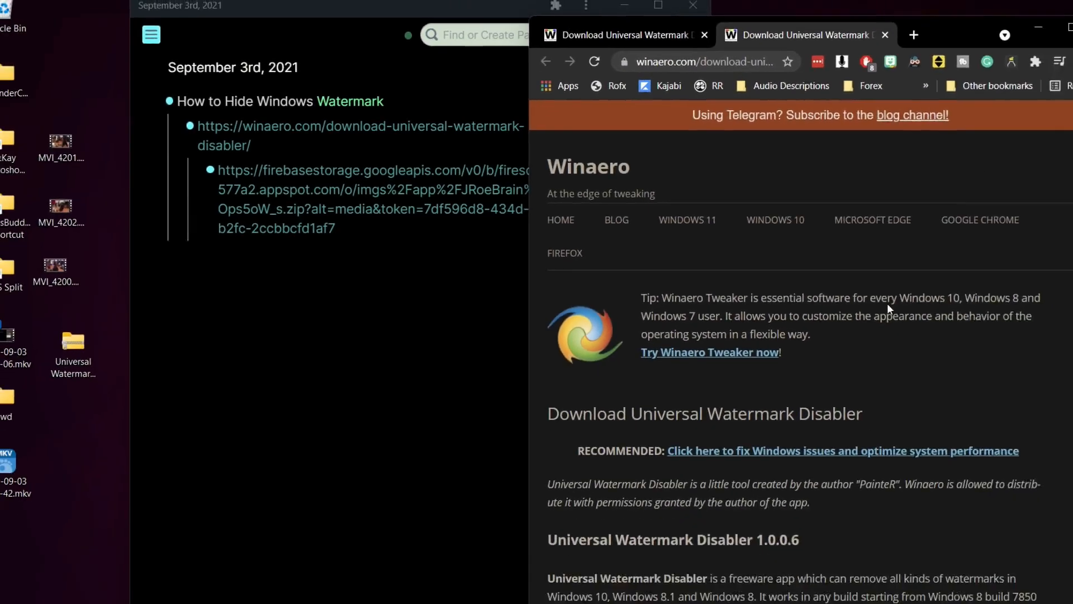
pyautogui.scroll(-3)
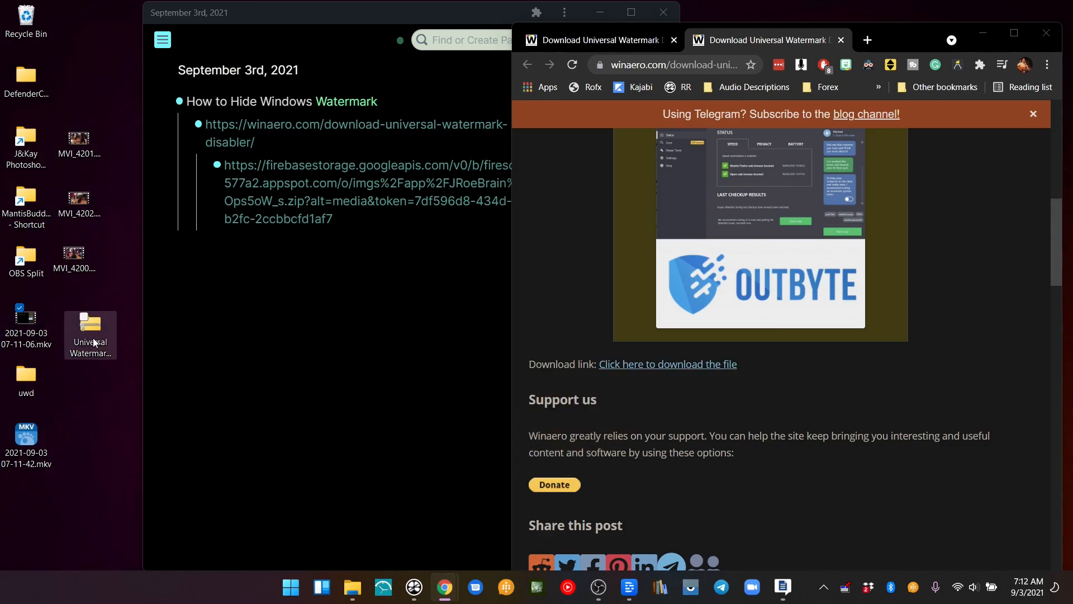
pyautogui.click(90, 329)
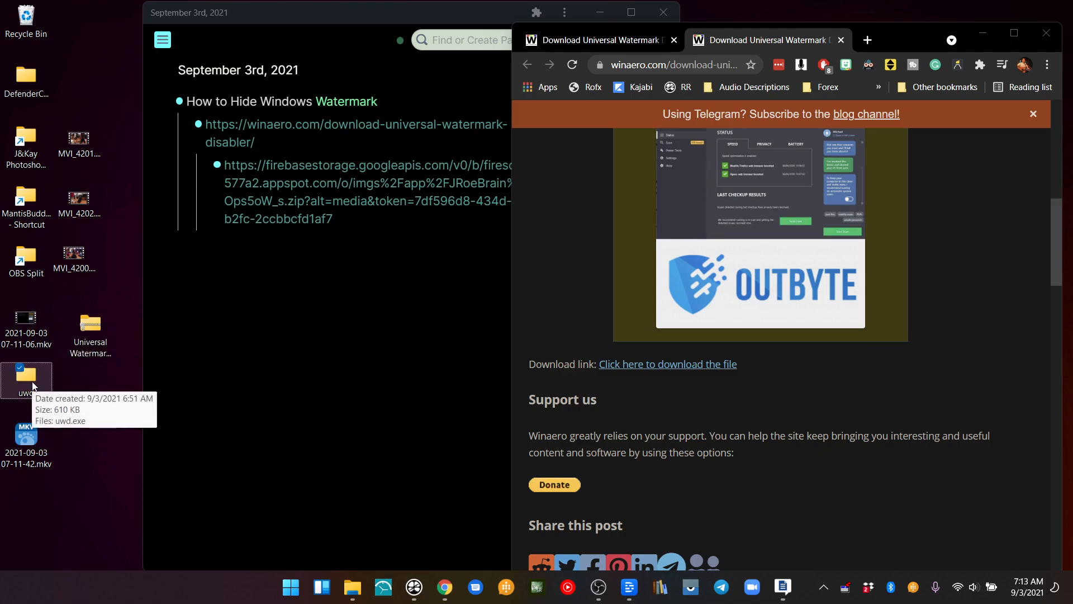
# Run uwd.exe from the uwd folder, launching Universal Watermark Disabler with status Installed.
pyautogui.doubleClick(25, 381)
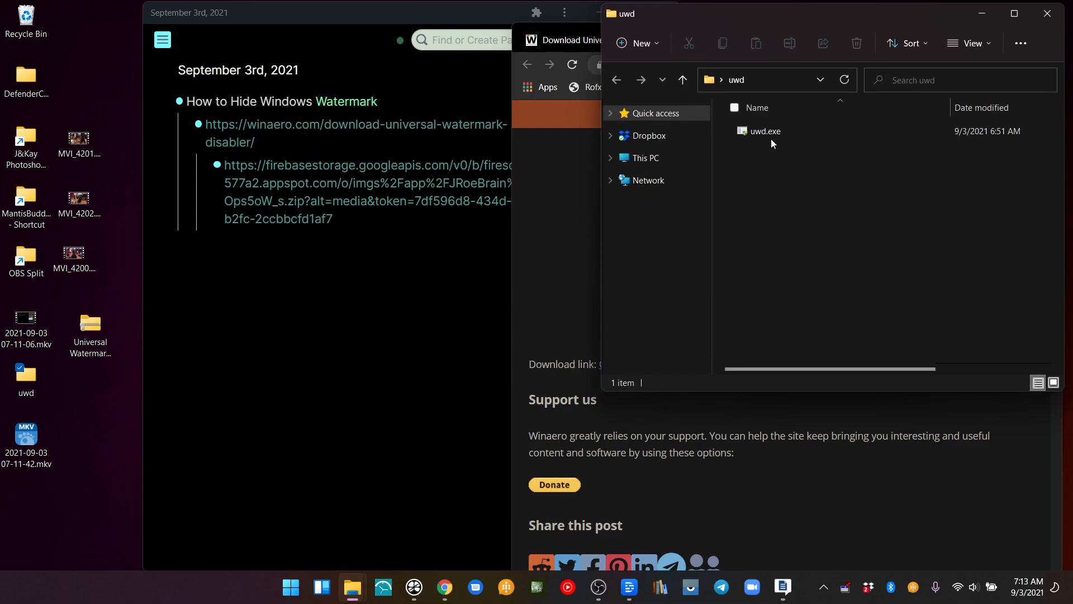
pyautogui.click(763, 131)
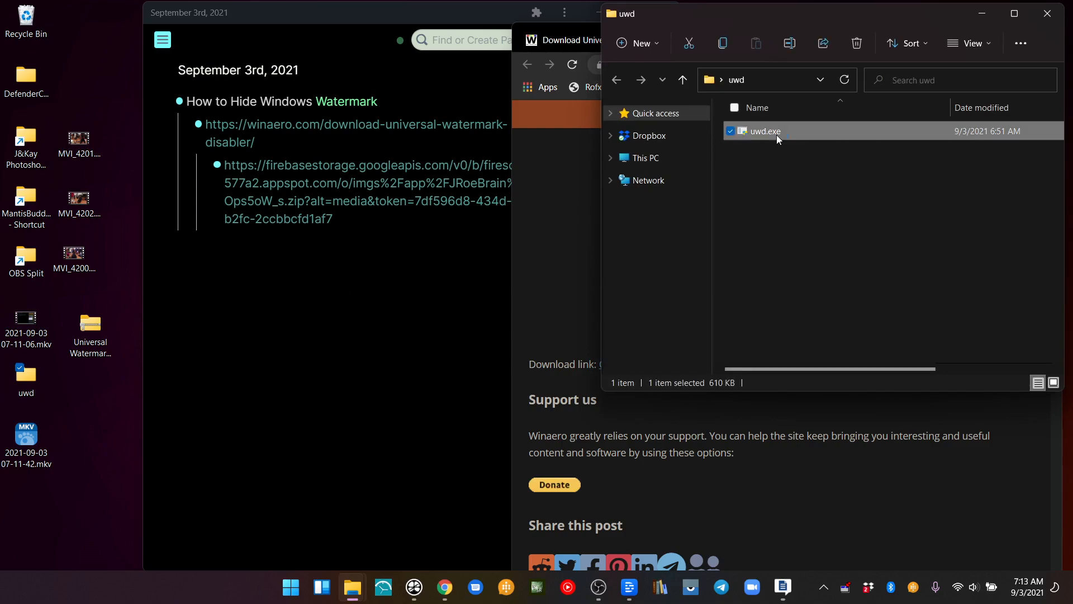
pyautogui.doubleClick(763, 130)
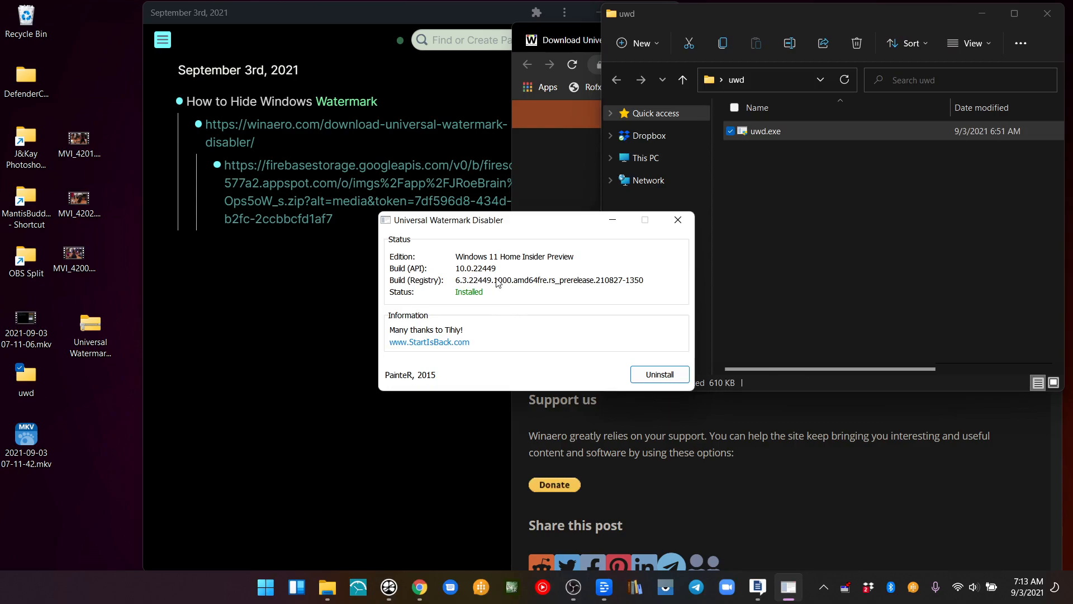
pyautogui.moveTo(497, 274)
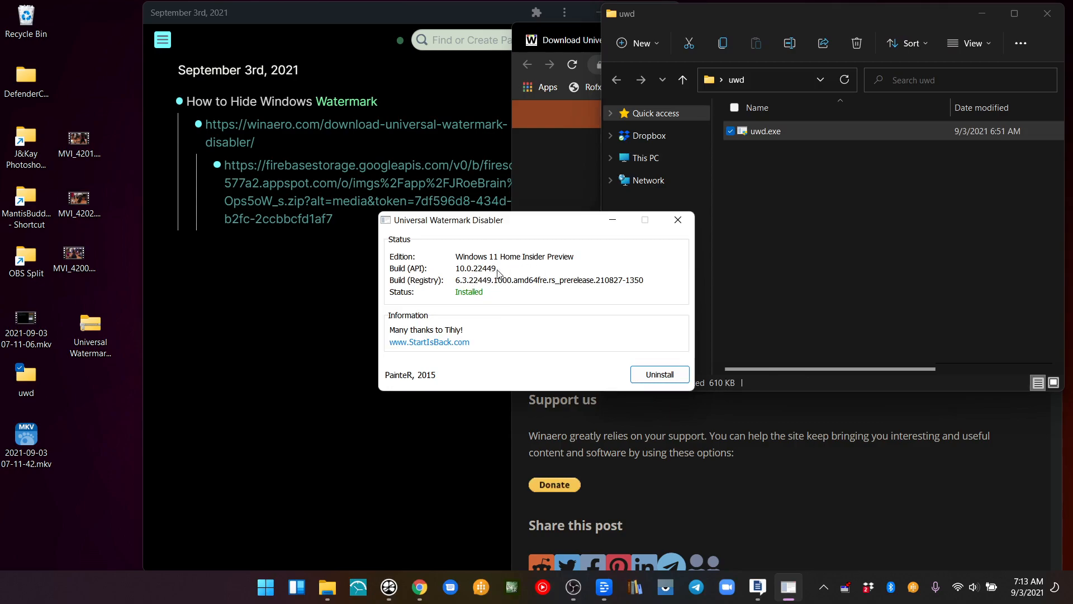
pyautogui.moveTo(465, 292)
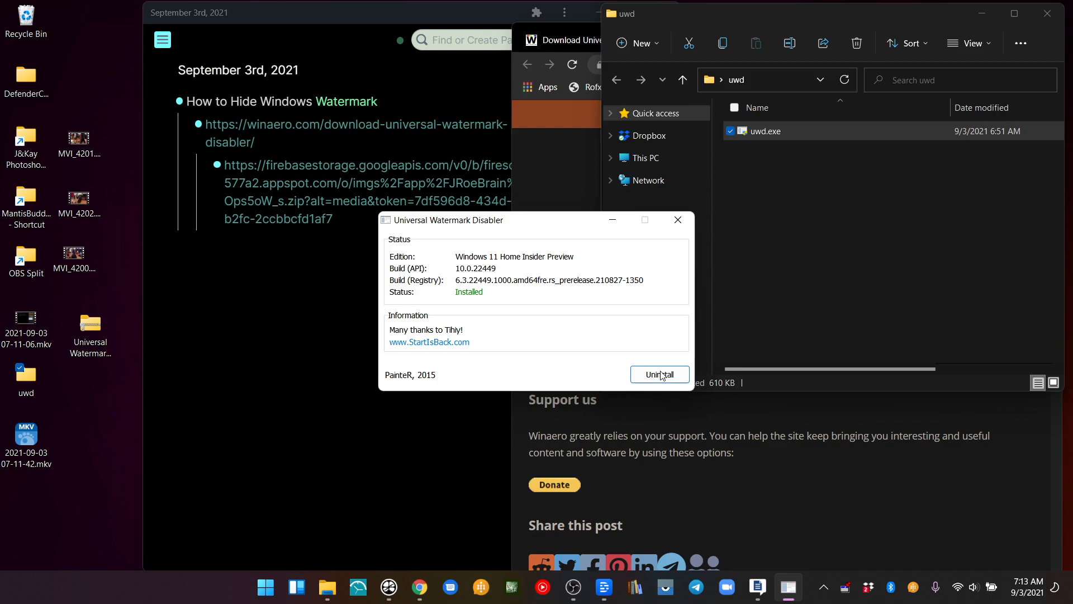
pyautogui.moveTo(578, 305)
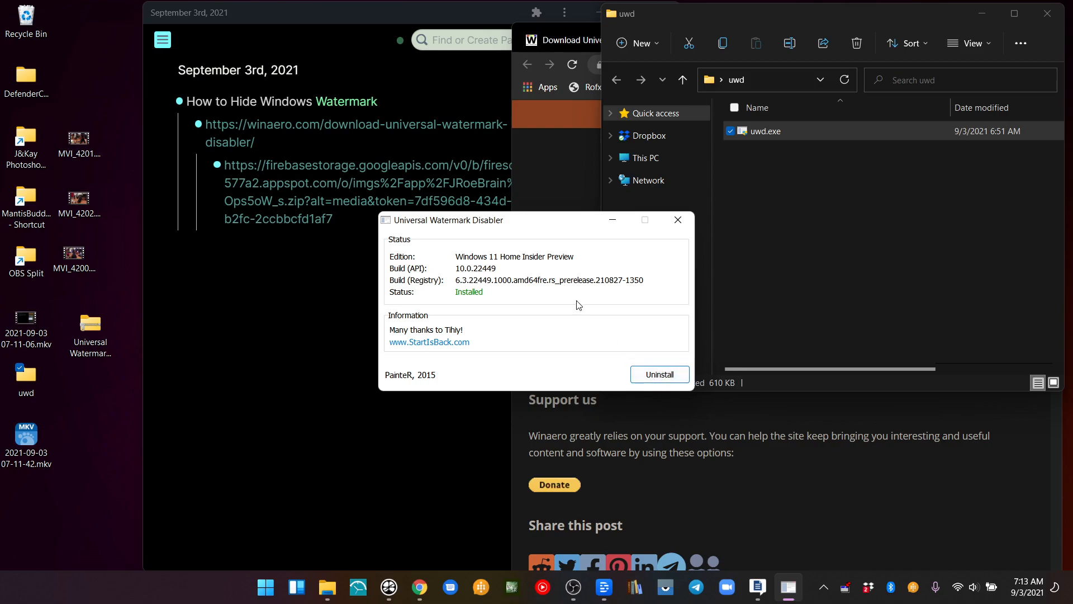
pyautogui.moveTo(493, 366)
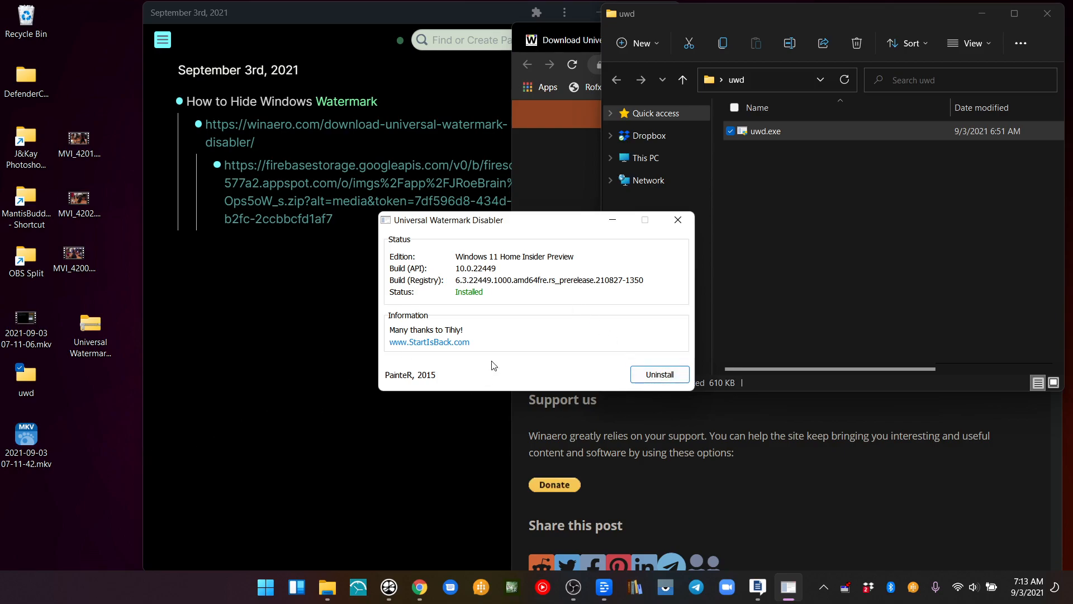
pyautogui.moveTo(110, 491)
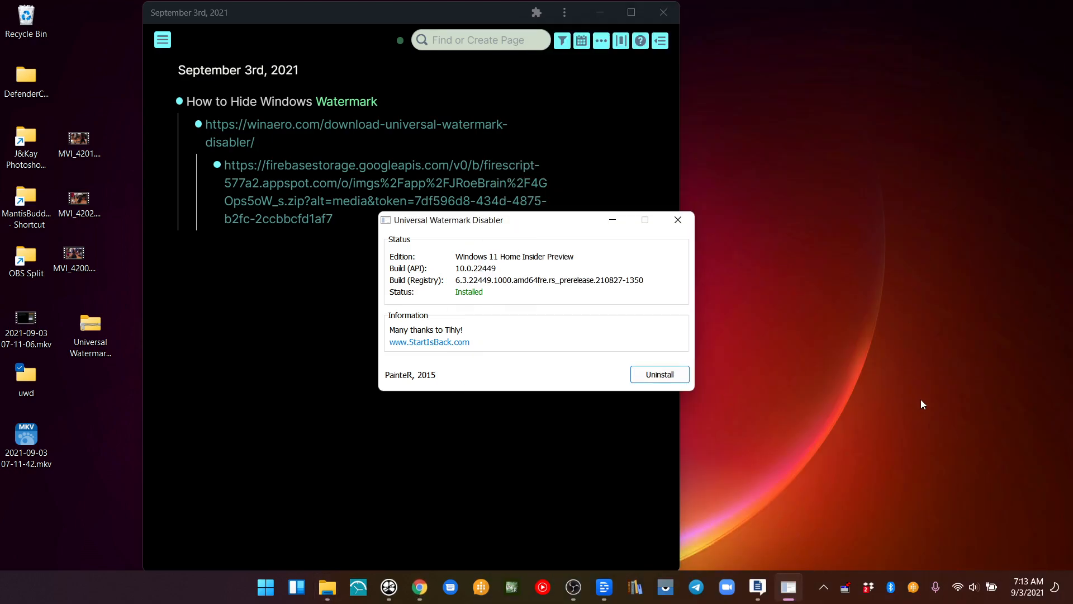
pyautogui.moveTo(1030, 511)
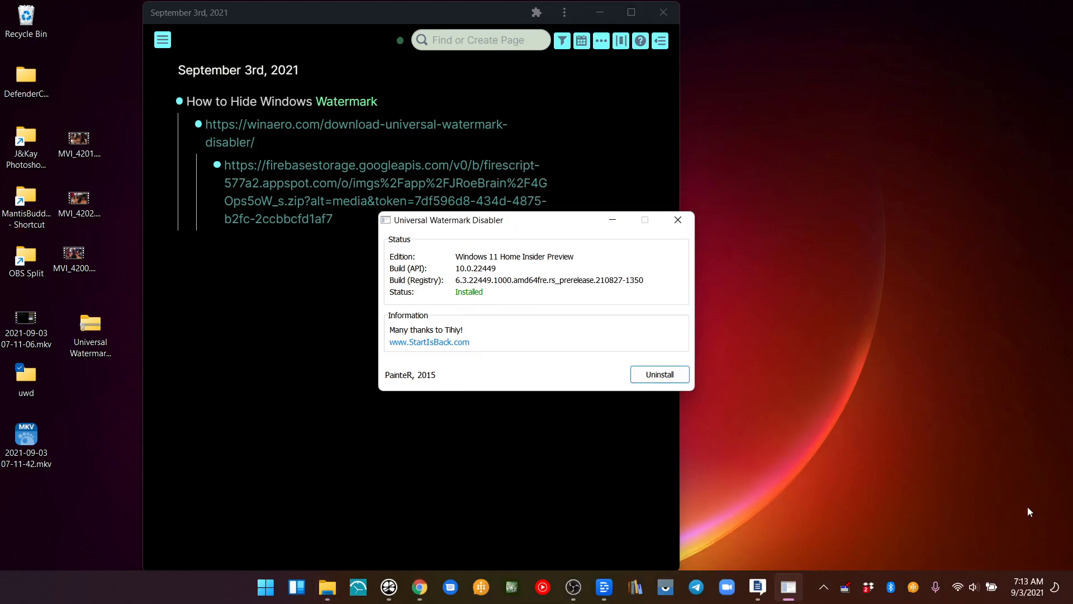
pyautogui.moveTo(1044, 543)
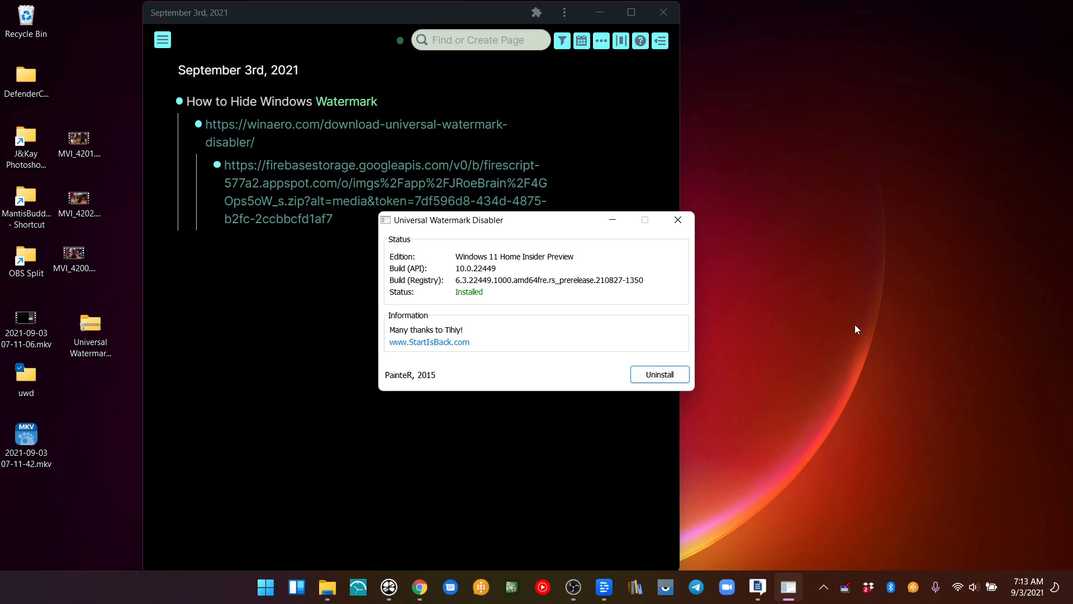
pyautogui.moveTo(726, 256)
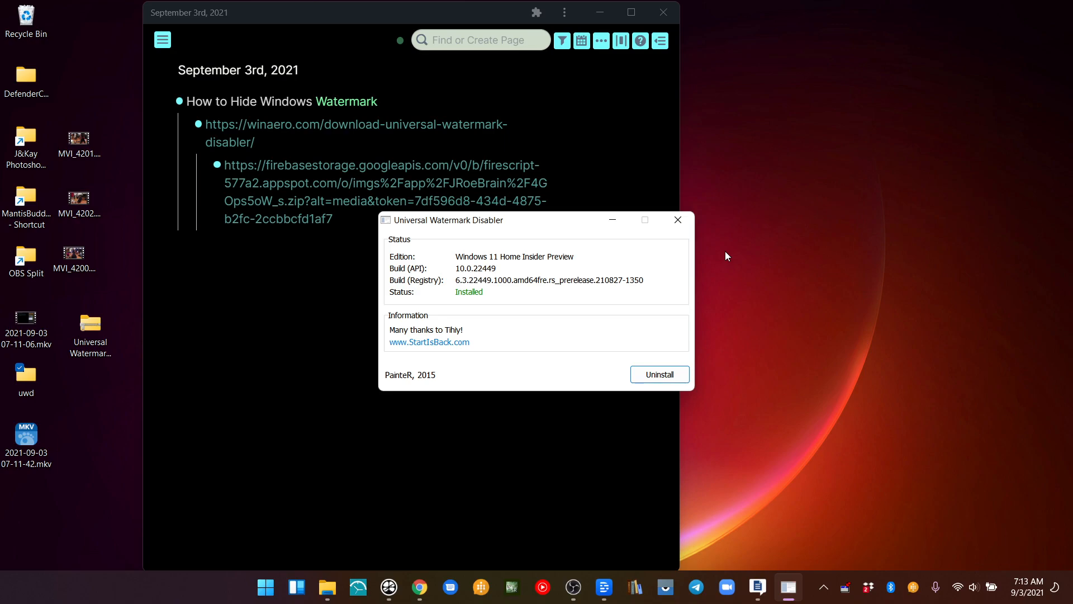